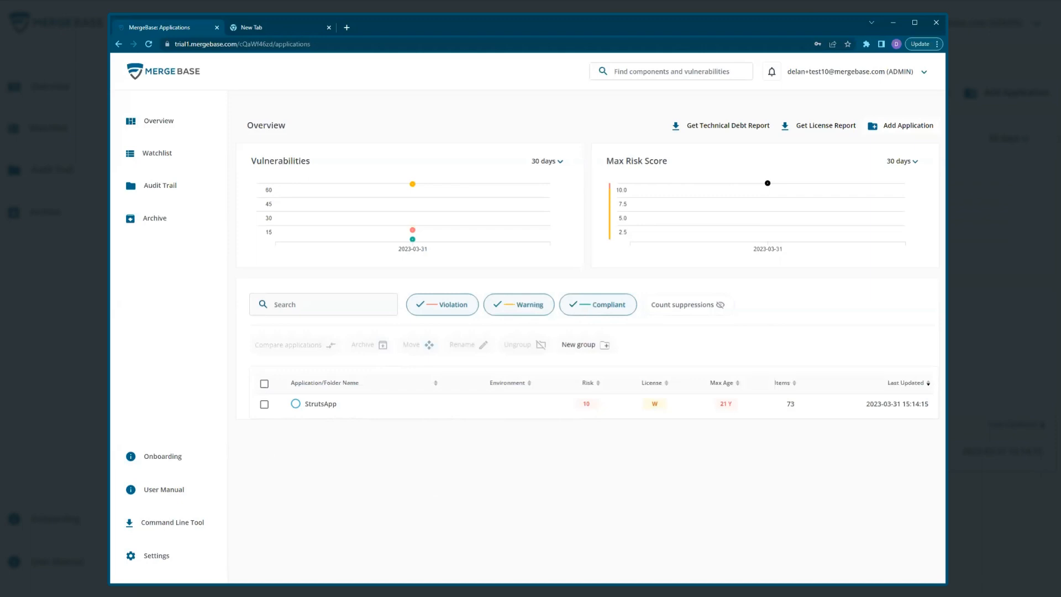
{"action": "mouse_move", "coordinate": [150, 559]}
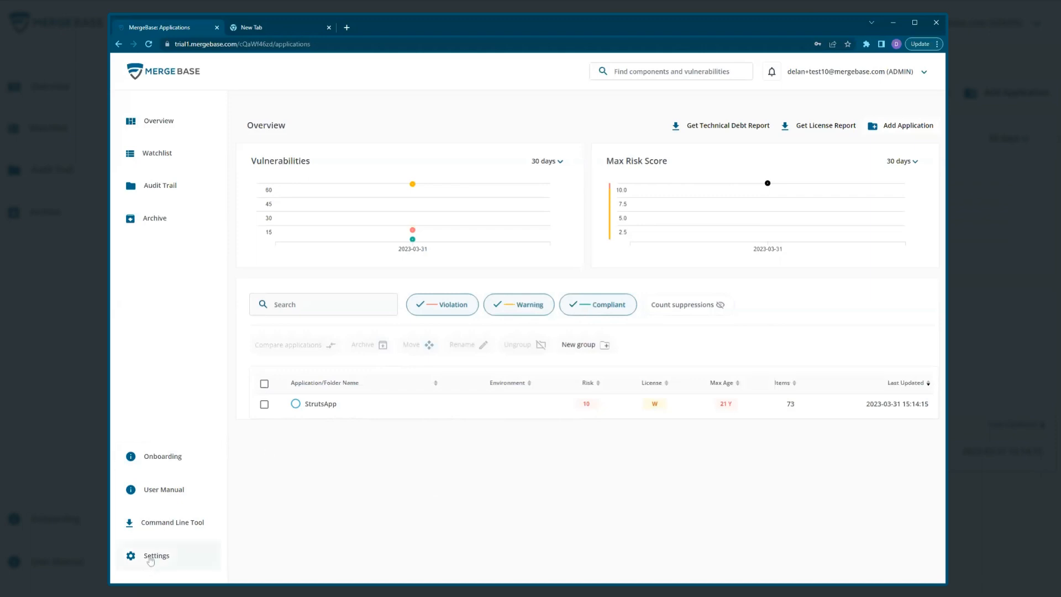
Open the Integrations tab of MergeBase Settings, listing the unconfigured Slack and Teams integrations.
{"action": "left_click", "coordinate": [156, 555]}
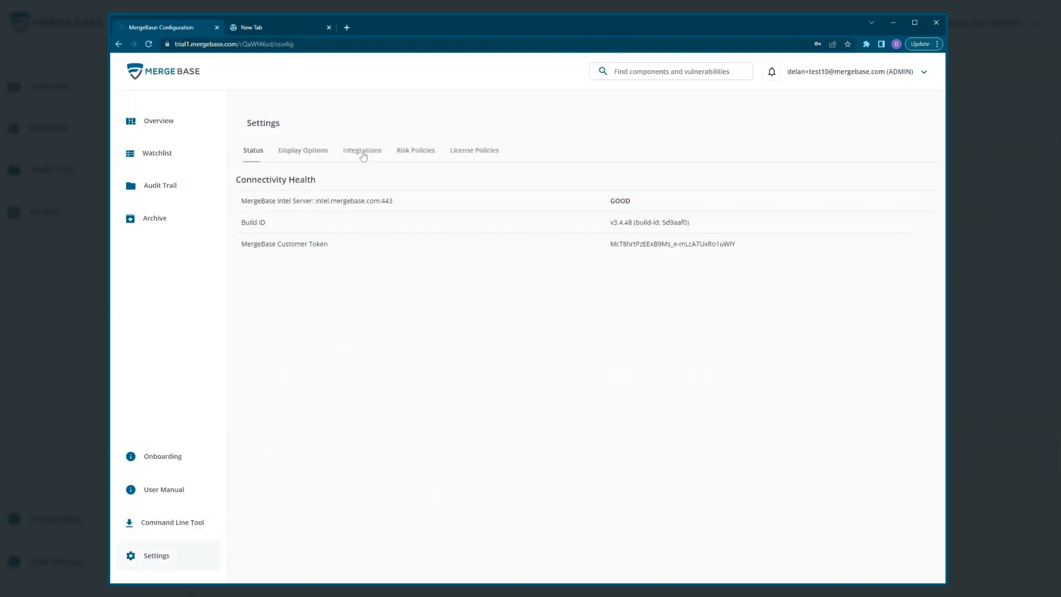
{"action": "left_click", "coordinate": [362, 149]}
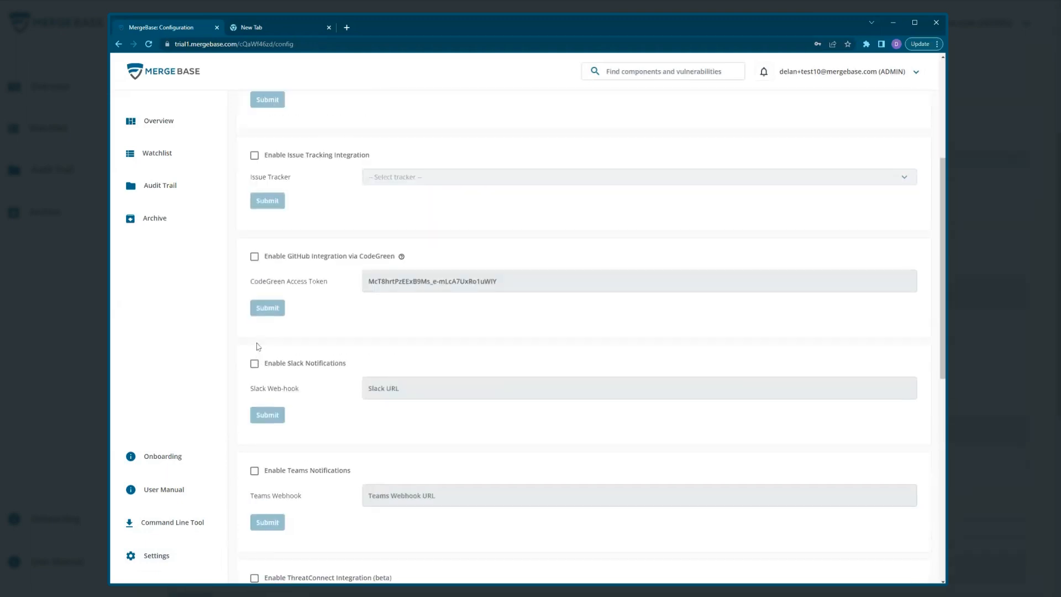
{"action": "scroll", "scroll_direction": "down", "scroll_amount": 3}
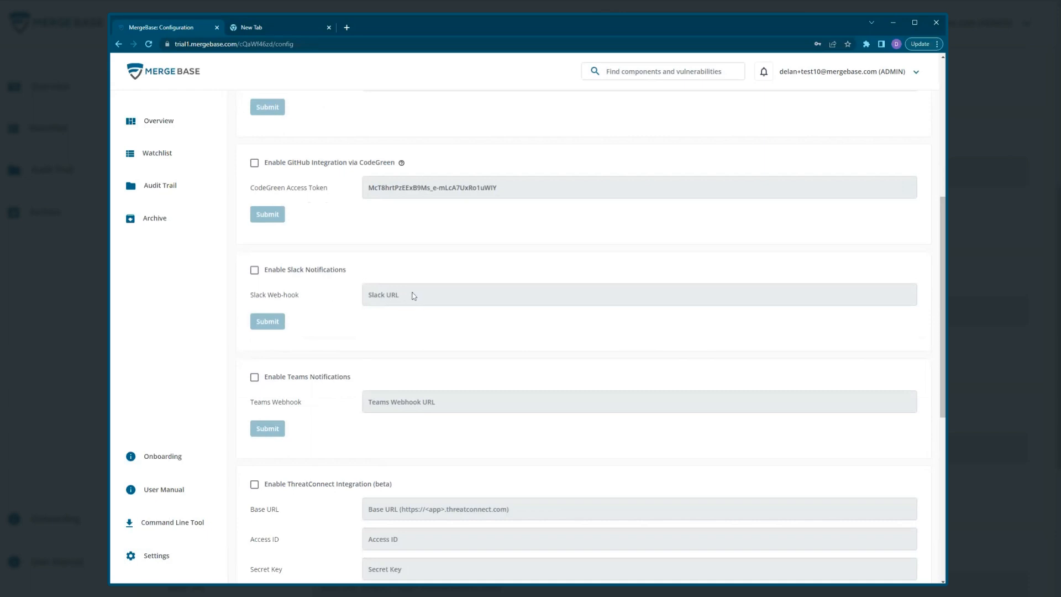
{"action": "mouse_move", "coordinate": [403, 299]}
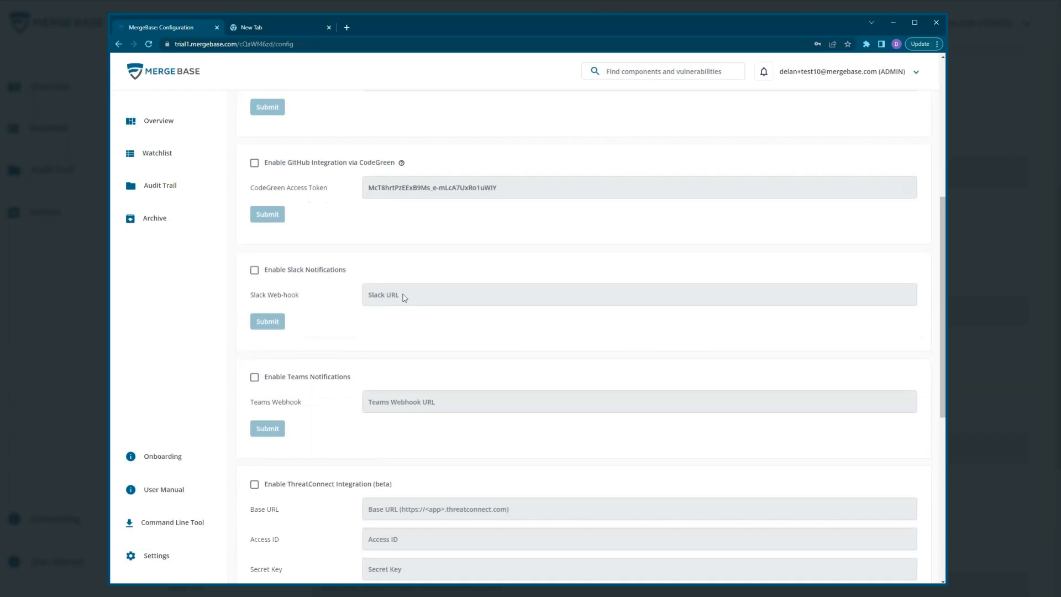
{"action": "mouse_move", "coordinate": [233, 285]}
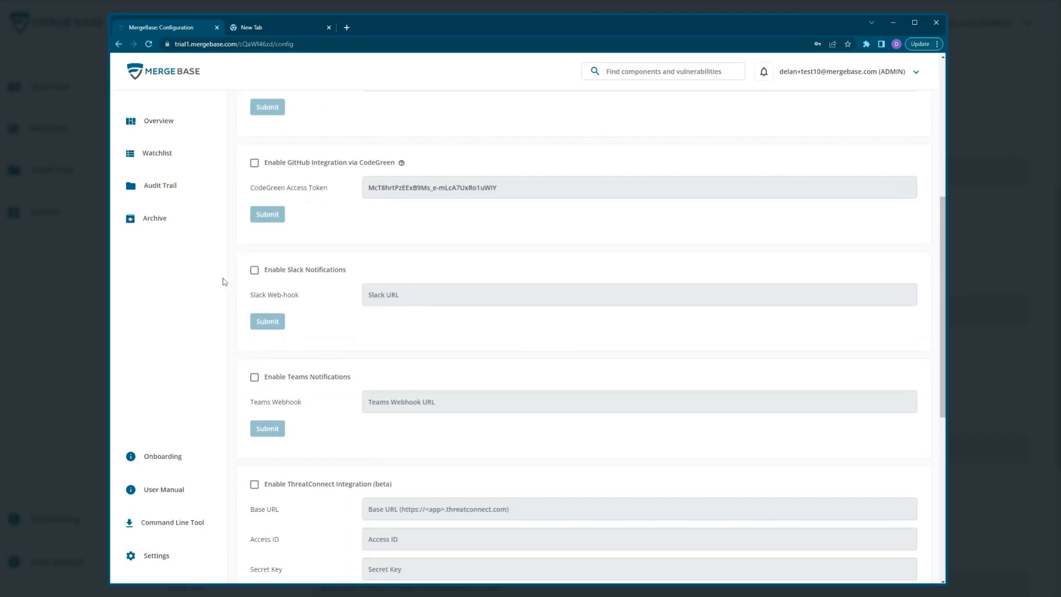
{"action": "mouse_move", "coordinate": [180, 283]}
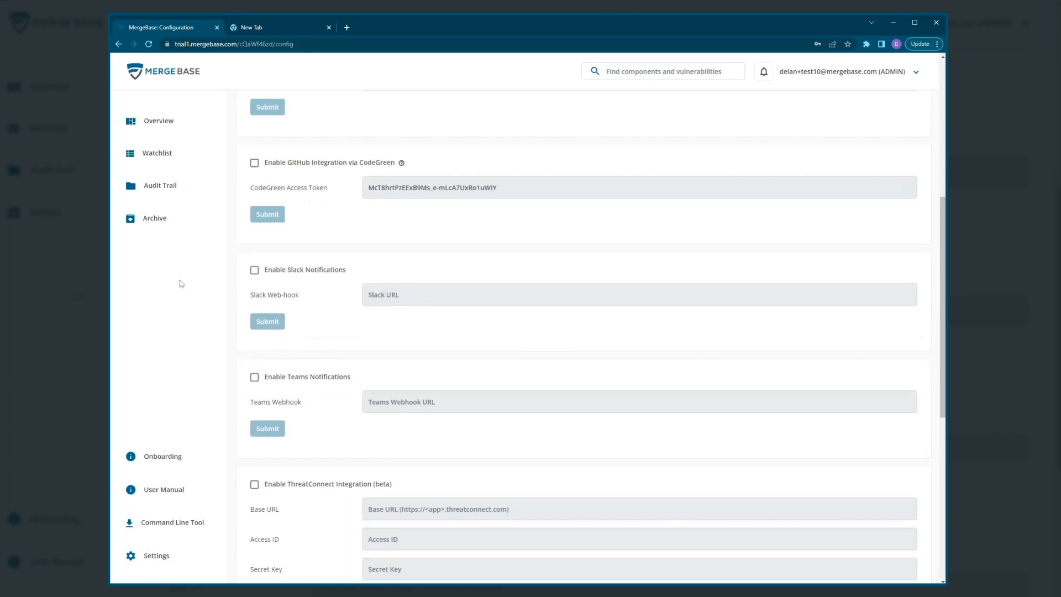